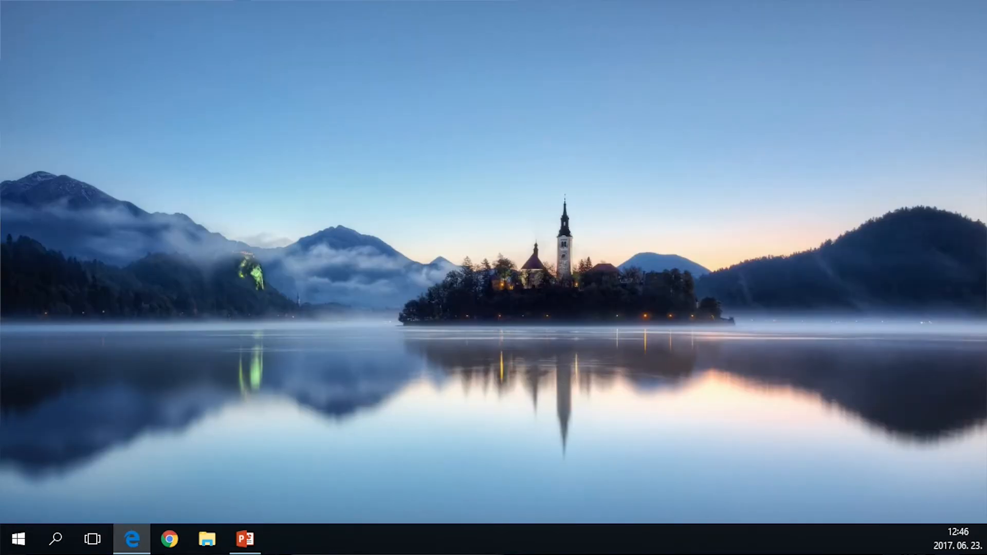
# - Restore the Edge window showing the Dynatrace .NET 4.5 async/await blog post
pyautogui.click(134, 539)
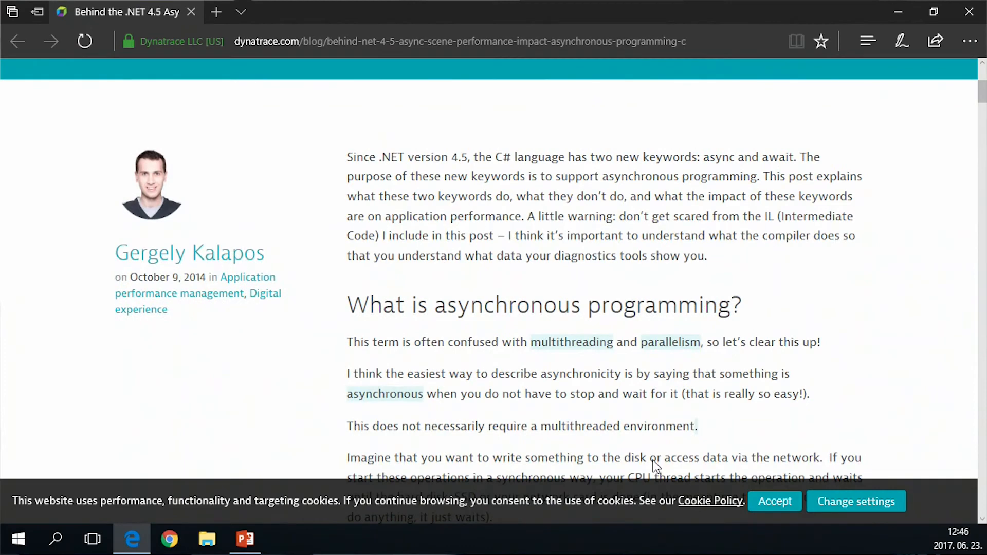
# - Scroll down to the author bio, then back up to the async timing results and Conclusion
pyautogui.scroll(-3)
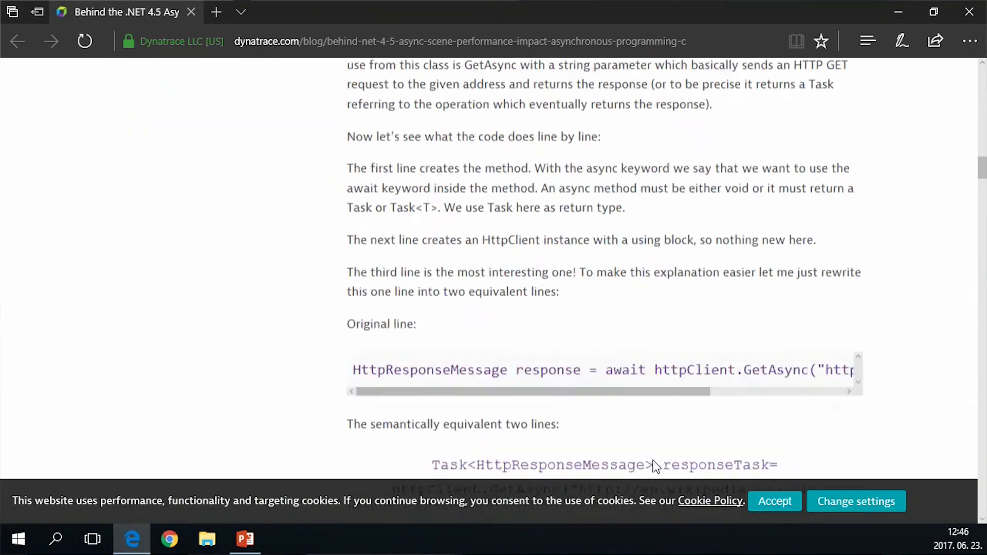
pyautogui.scroll(-3)
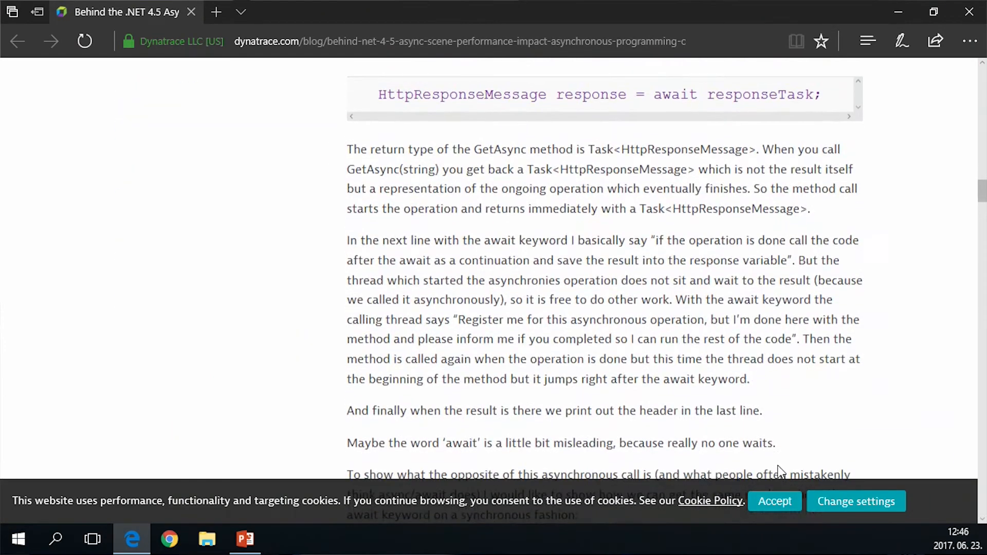
pyautogui.scroll(-3)
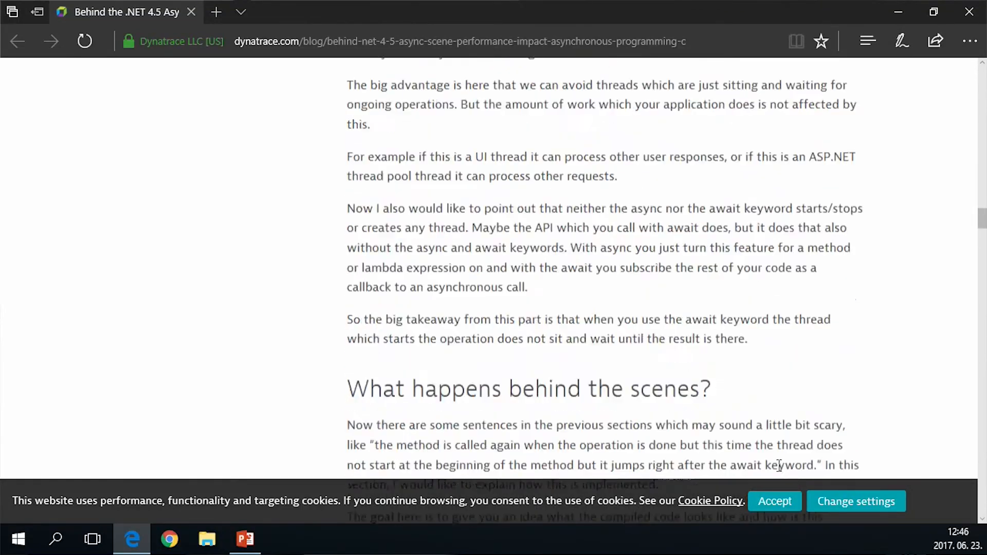
pyautogui.scroll(-3)
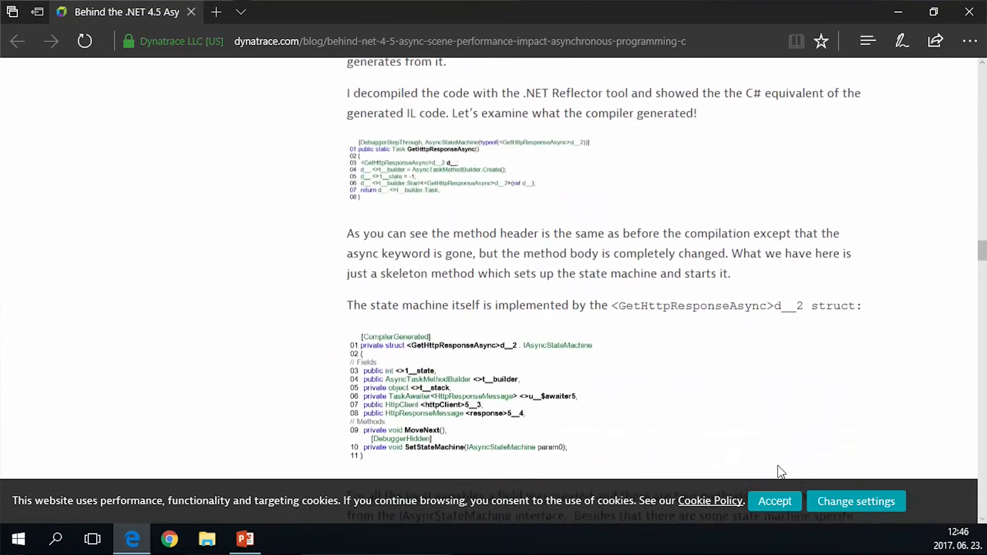
pyautogui.scroll(-3)
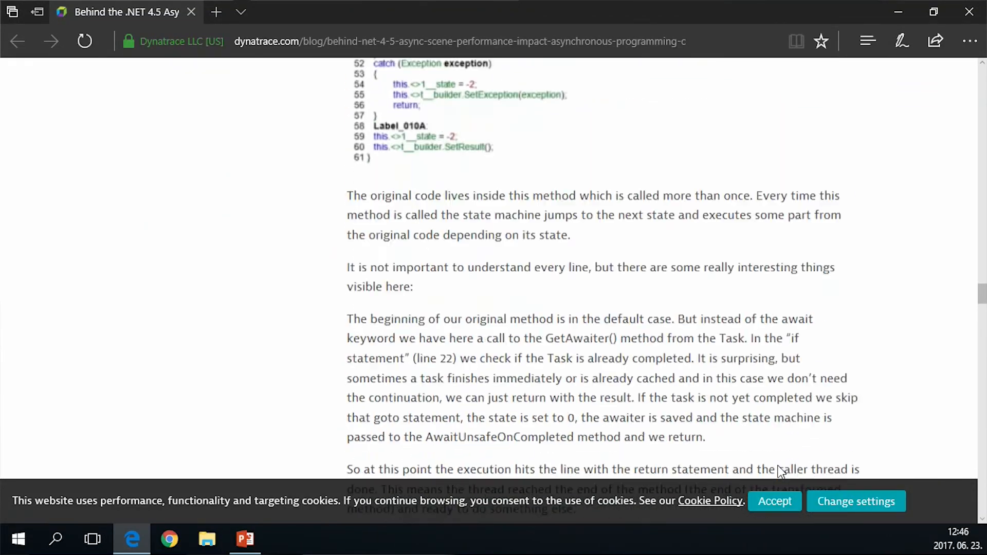
pyautogui.scroll(-3)
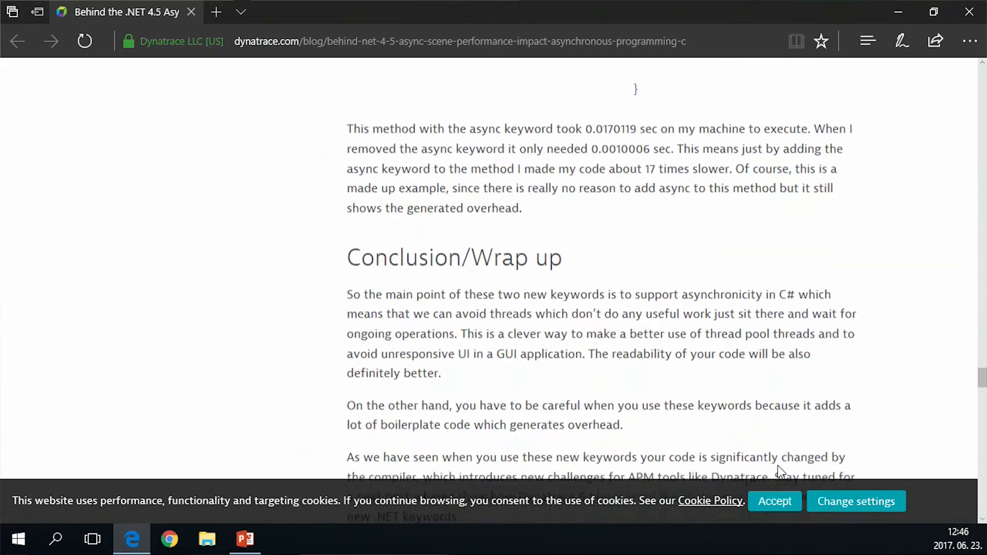
pyautogui.scroll(-3)
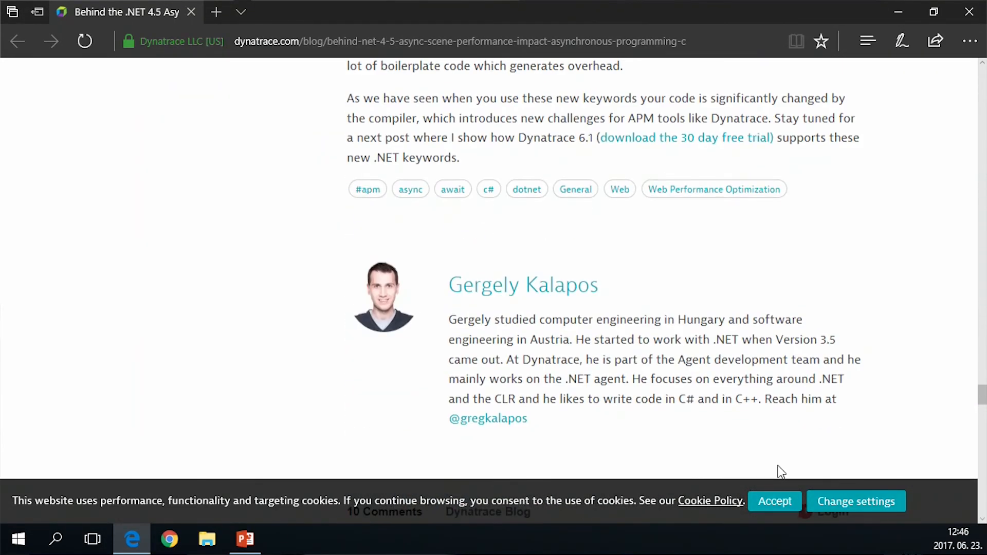
pyautogui.scroll(3)
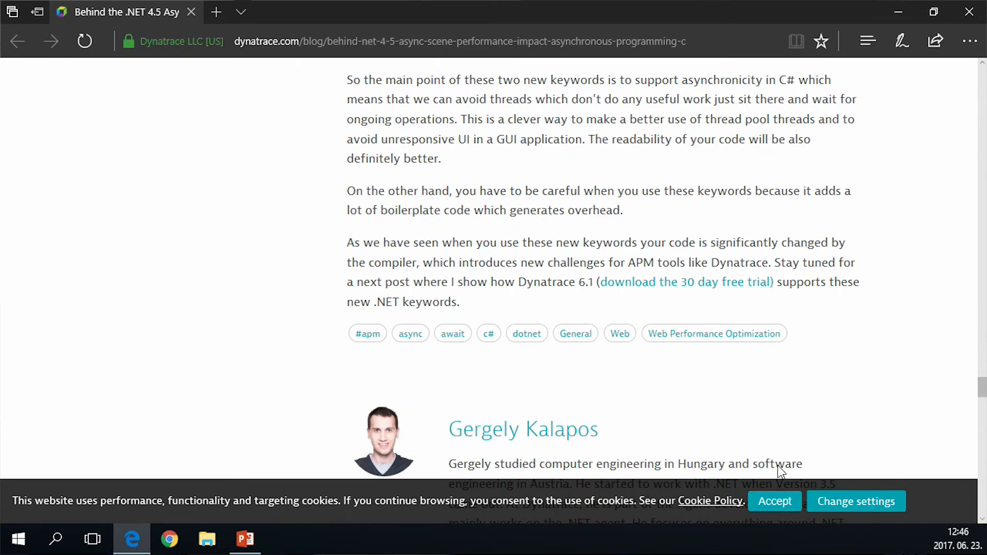
pyautogui.scroll(3)
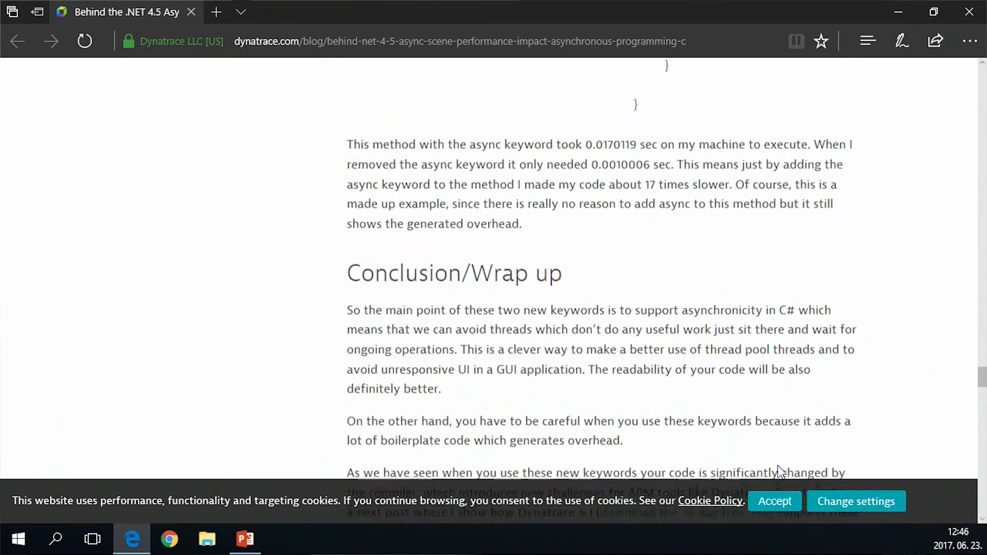
pyautogui.scroll(3)
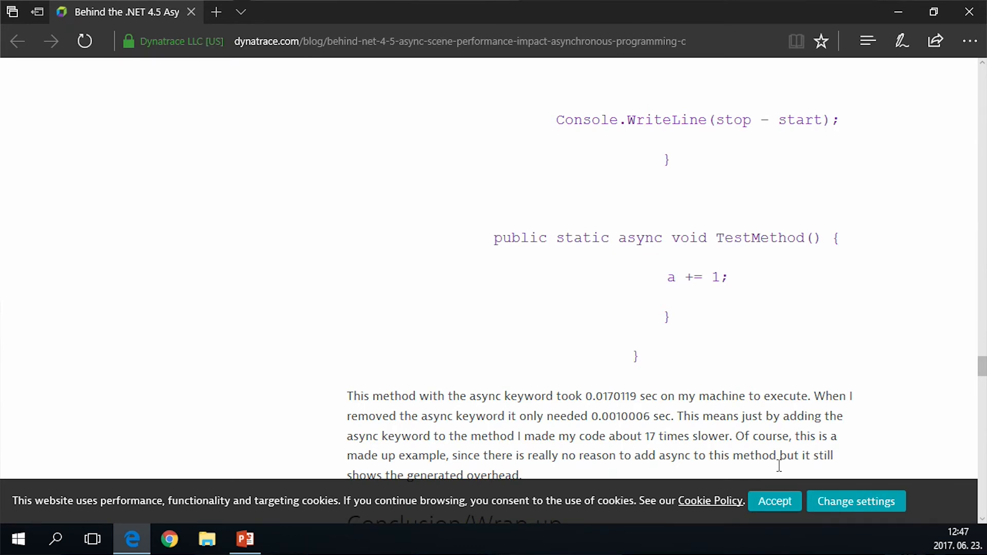
pyautogui.moveTo(780, 473)
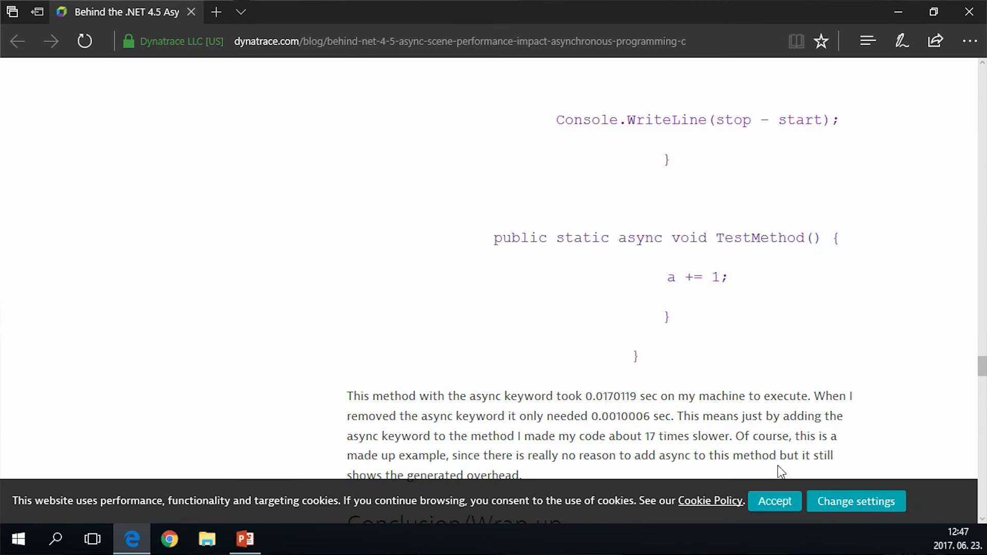